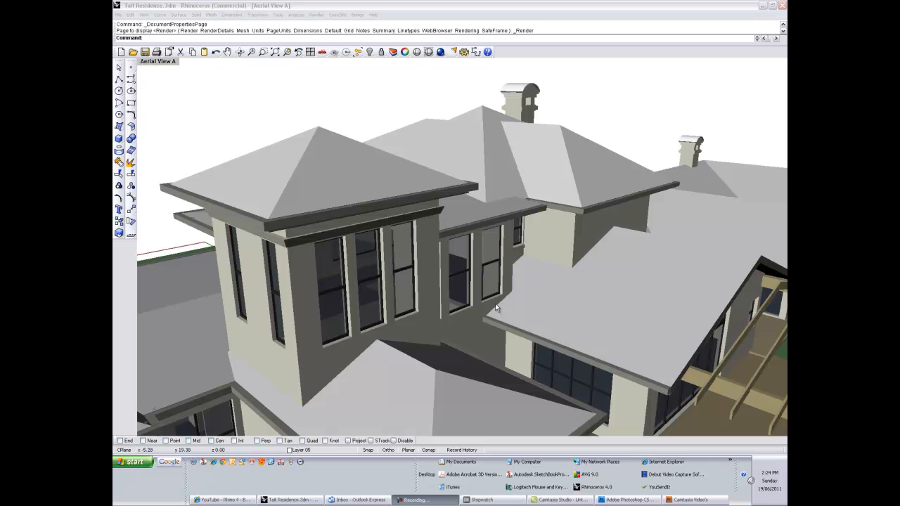
{"action": "mouse_move", "coordinate": [492, 289]}
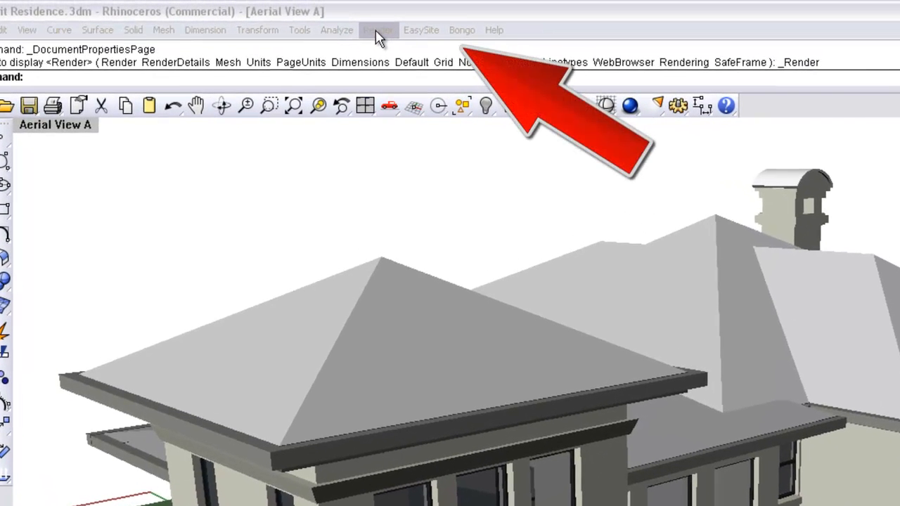
Show the Current Renderer list with Rhino Render, Flamingo Raytrace 2.0 and other renderers.
{"action": "left_click", "coordinate": [378, 29]}
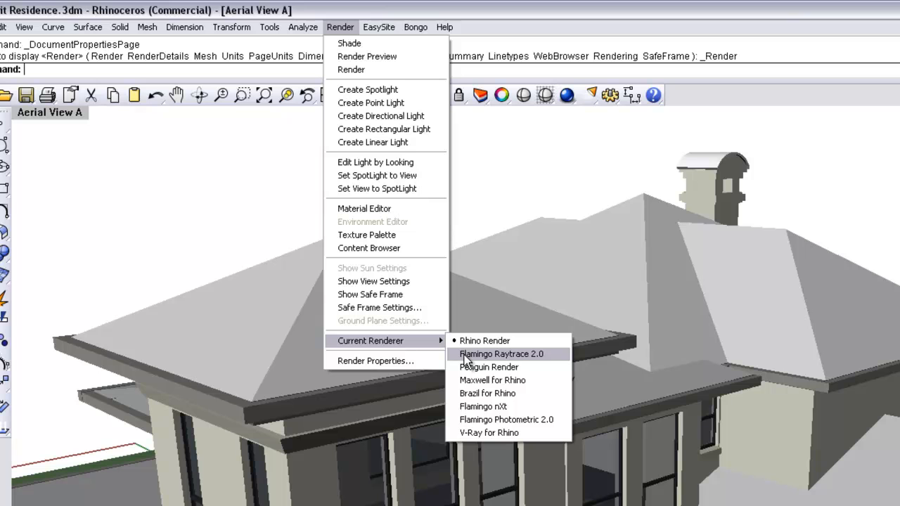
{"action": "mouse_move", "coordinate": [483, 340]}
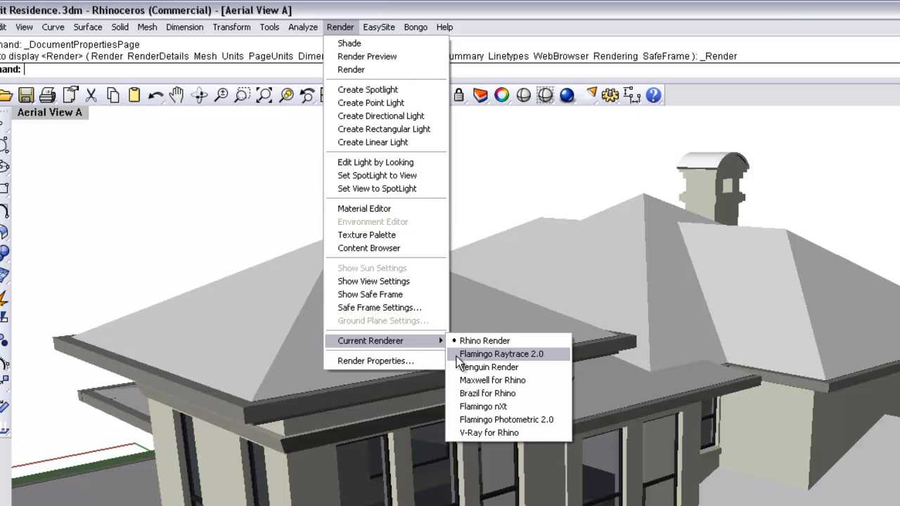
{"action": "mouse_move", "coordinate": [489, 367]}
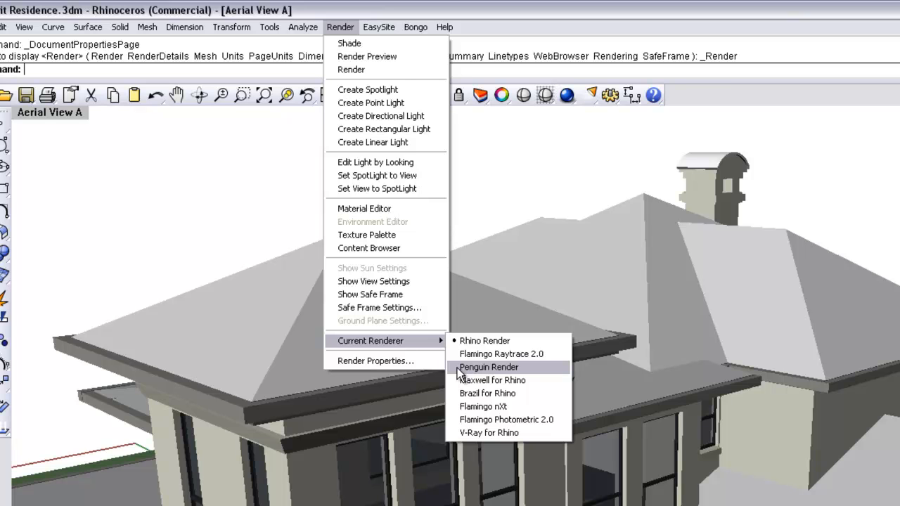
{"action": "mouse_move", "coordinate": [484, 340]}
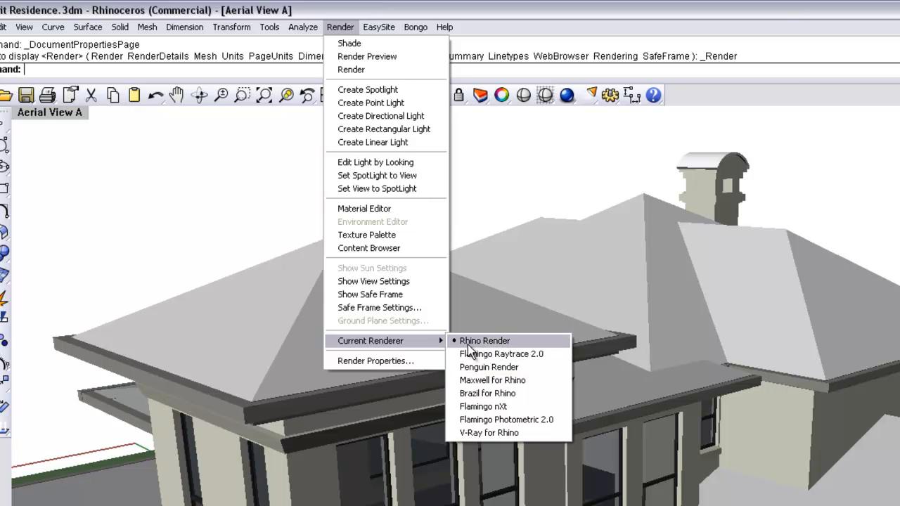
Render the house view with the built-in Rhino Render until it reports Completed.
{"action": "left_click", "coordinate": [483, 340]}
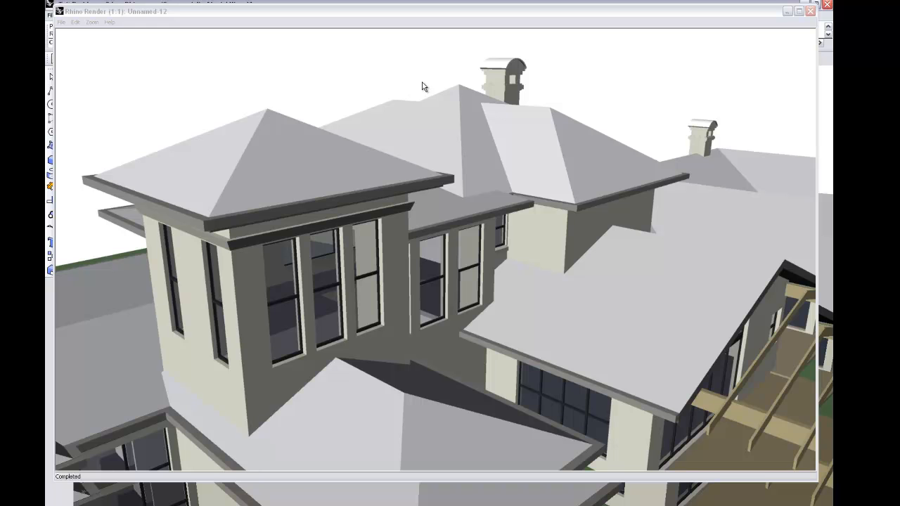
{"action": "mouse_move", "coordinate": [425, 87]}
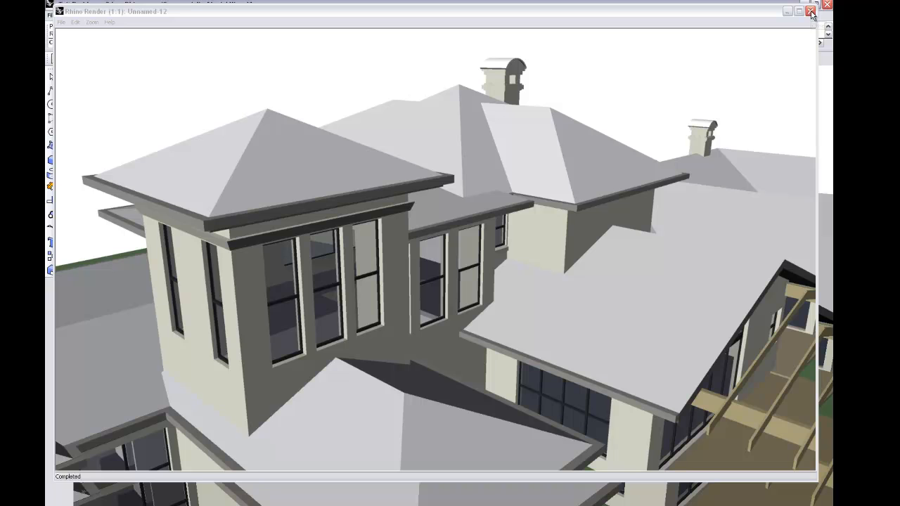
Set Render Properties to 200 DPI at Viewport resolution.
{"action": "left_click", "coordinate": [810, 11]}
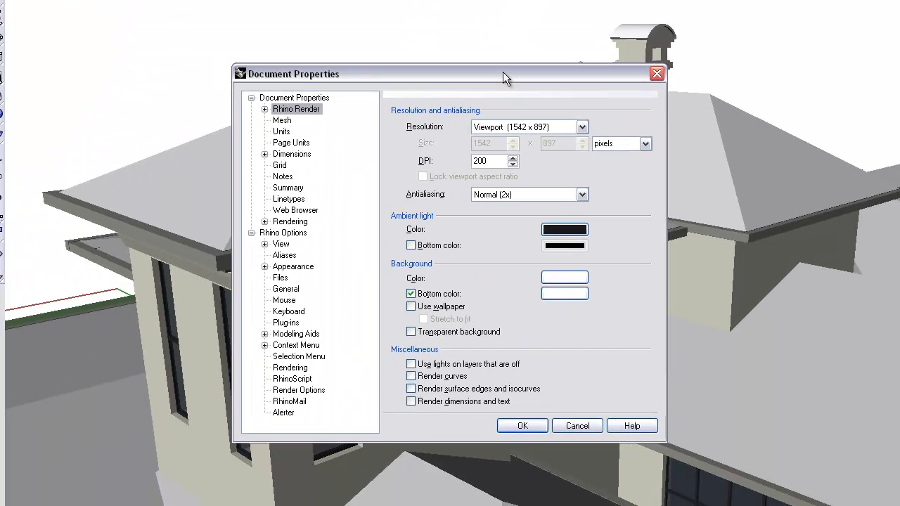
{"action": "mouse_move", "coordinate": [568, 153]}
{"action": "type", "text": "72"}
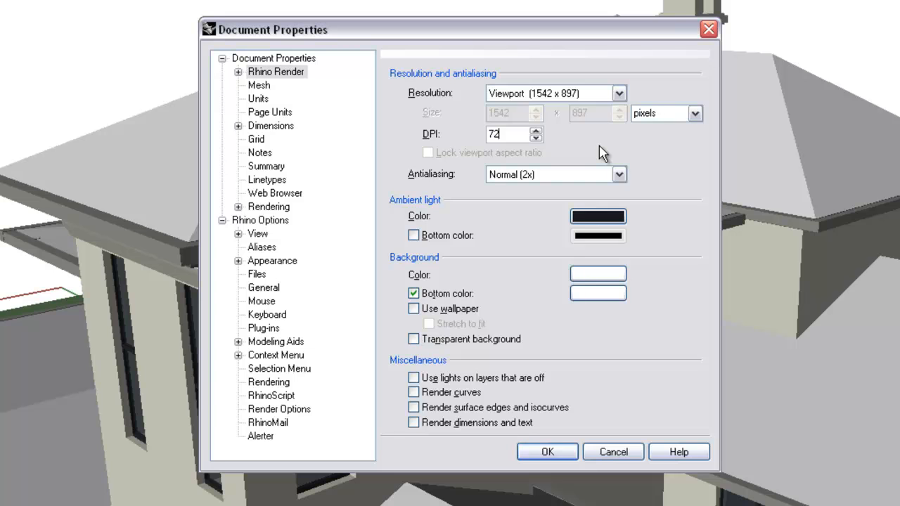
{"action": "mouse_move", "coordinate": [608, 134]}
{"action": "type", "text": "2"}
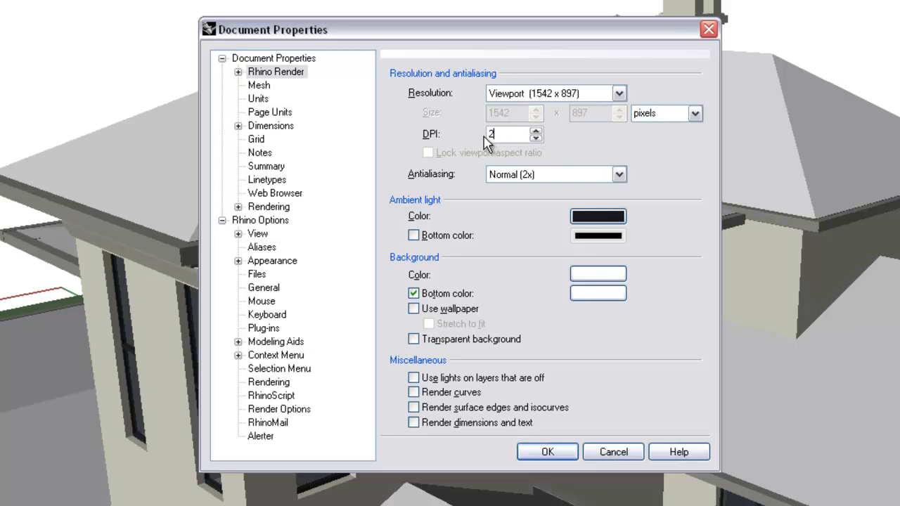
{"action": "type", "text": "00"}
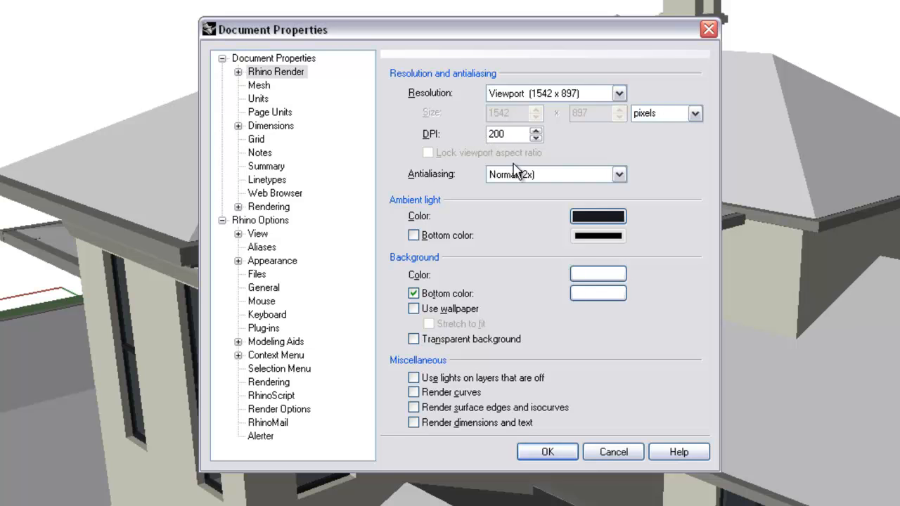
{"action": "left_click", "coordinate": [617, 93]}
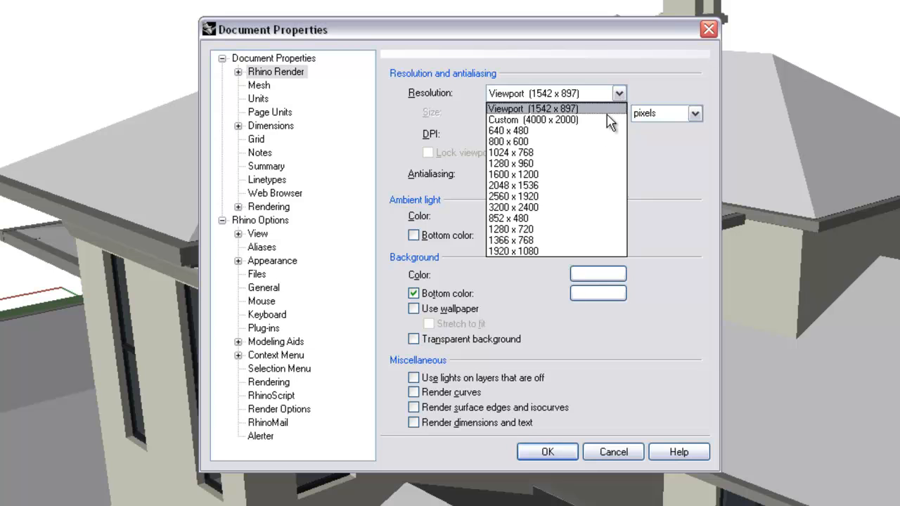
{"action": "mouse_move", "coordinate": [589, 163]}
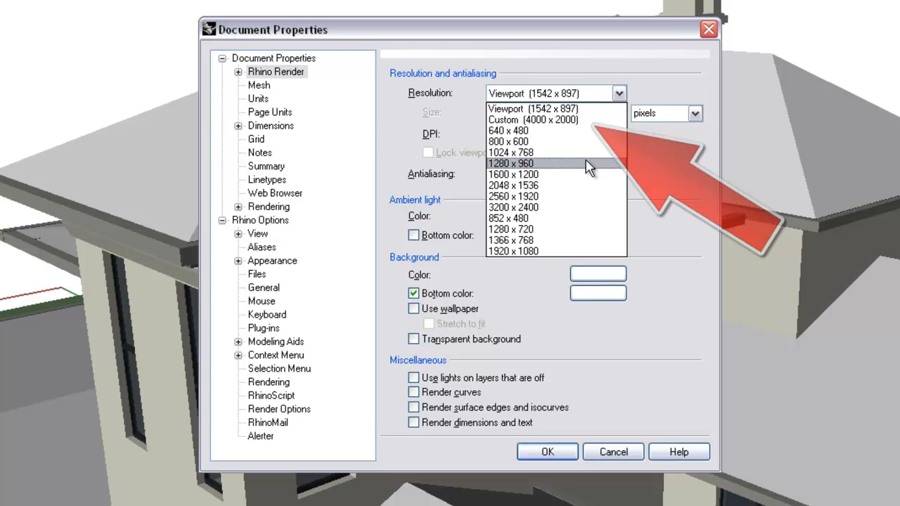
{"action": "left_click", "coordinate": [532, 108]}
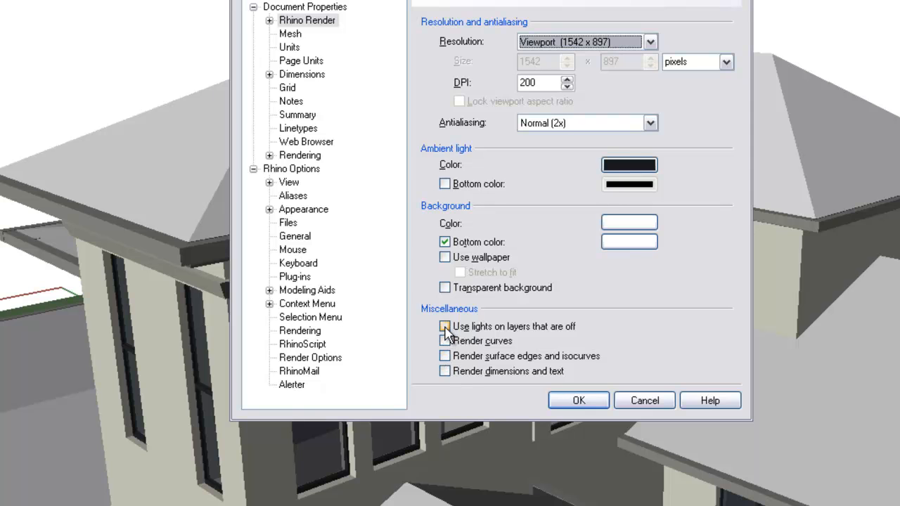
Enable rendering of surface edges and isocurves and apply the settings.
{"action": "left_click", "coordinate": [444, 326]}
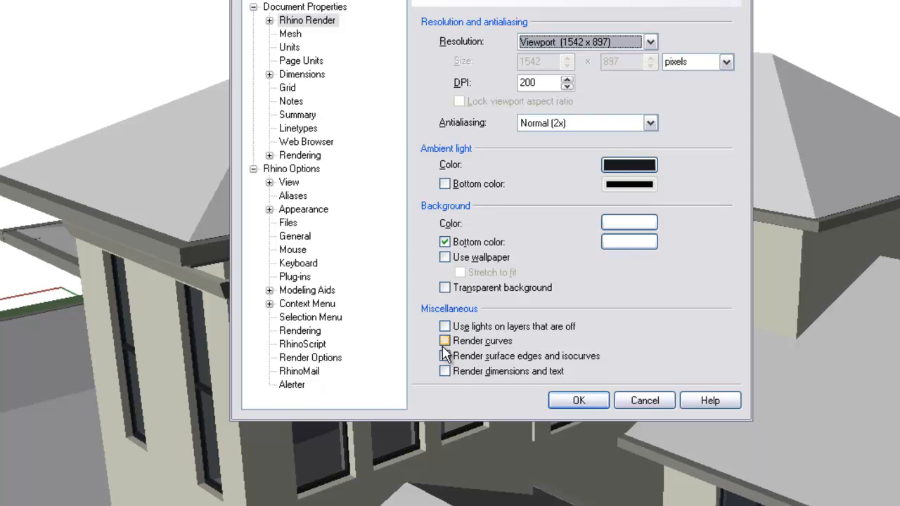
{"action": "left_click", "coordinate": [444, 340]}
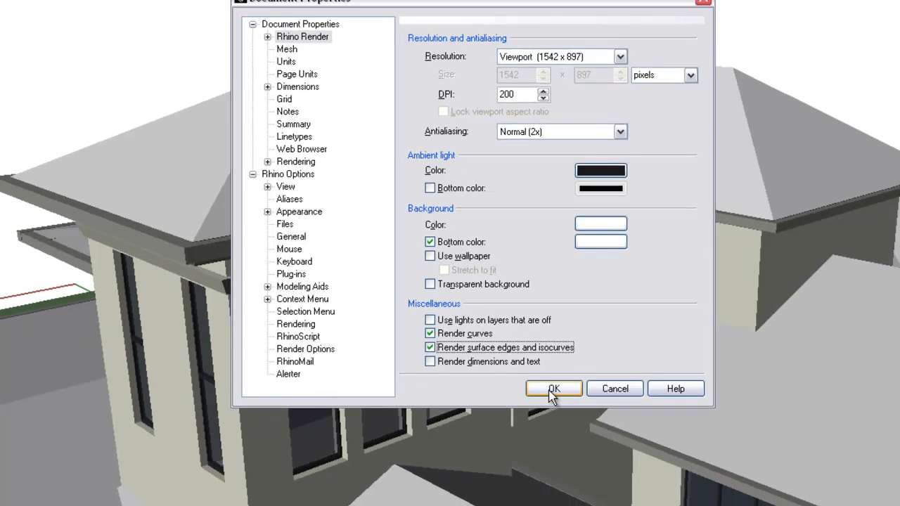
{"action": "left_click", "coordinate": [554, 388]}
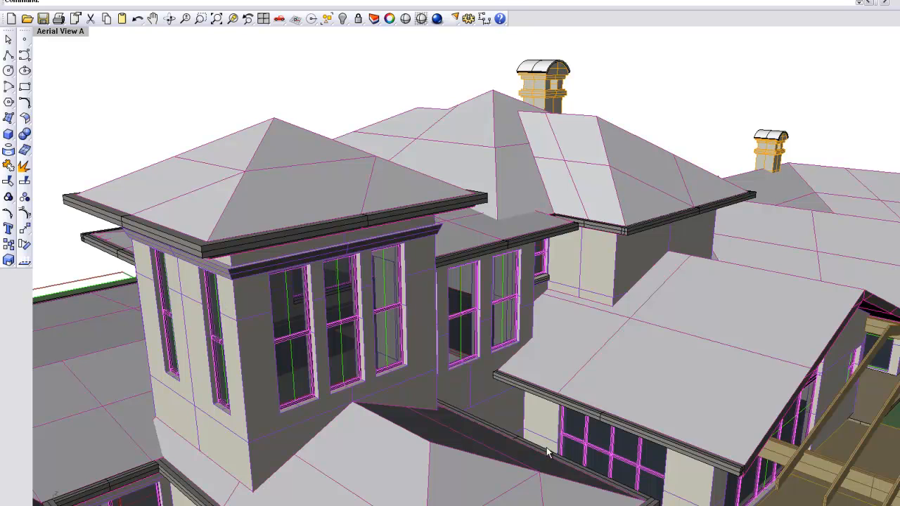
{"action": "mouse_move", "coordinate": [320, 274]}
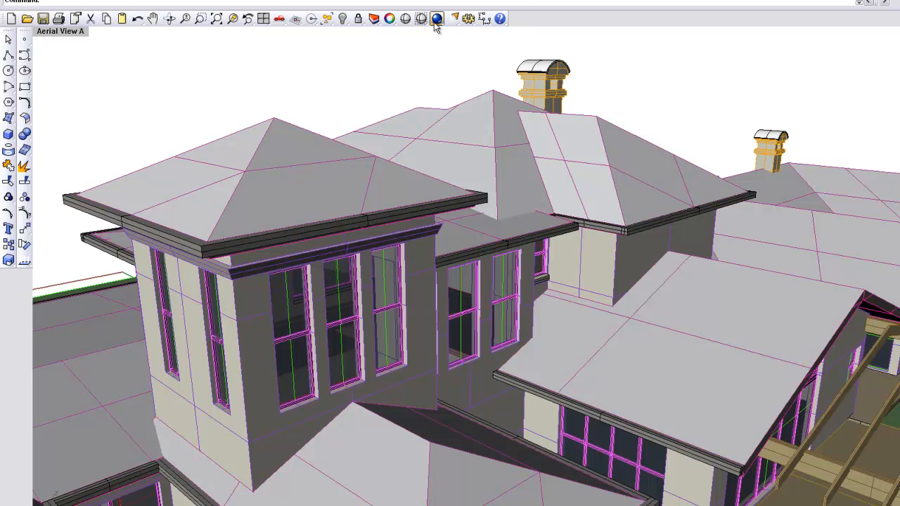
Produce a preview render with surface edges, then show the Render menu commands again.
{"action": "left_click", "coordinate": [436, 20]}
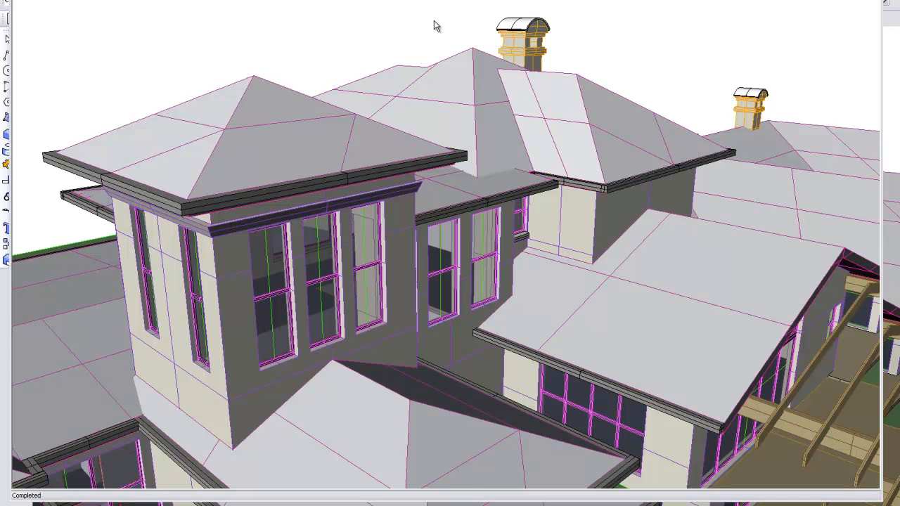
{"action": "mouse_move", "coordinate": [425, 202]}
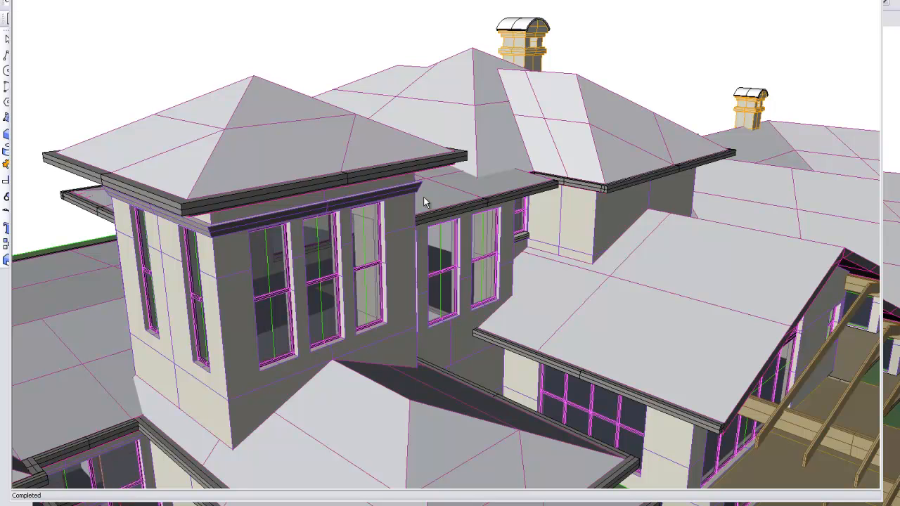
{"action": "mouse_move", "coordinate": [711, 116]}
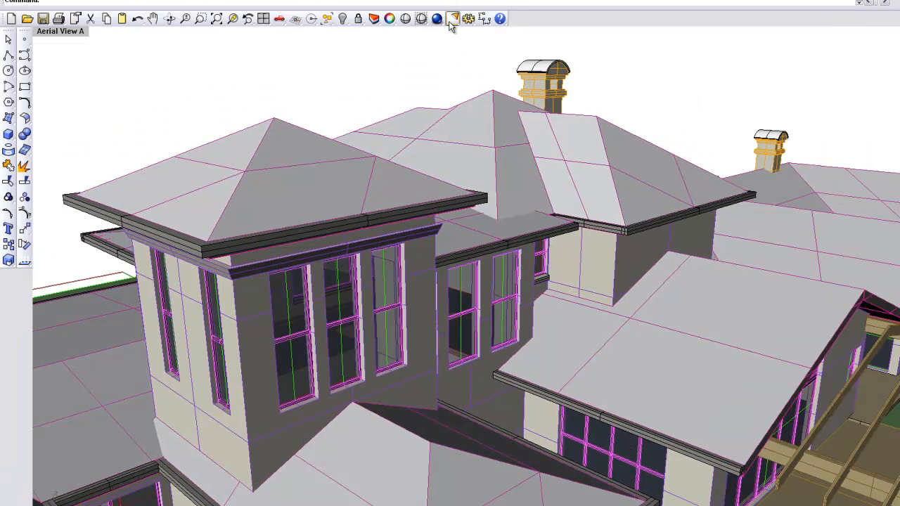
{"action": "left_click", "coordinate": [452, 20]}
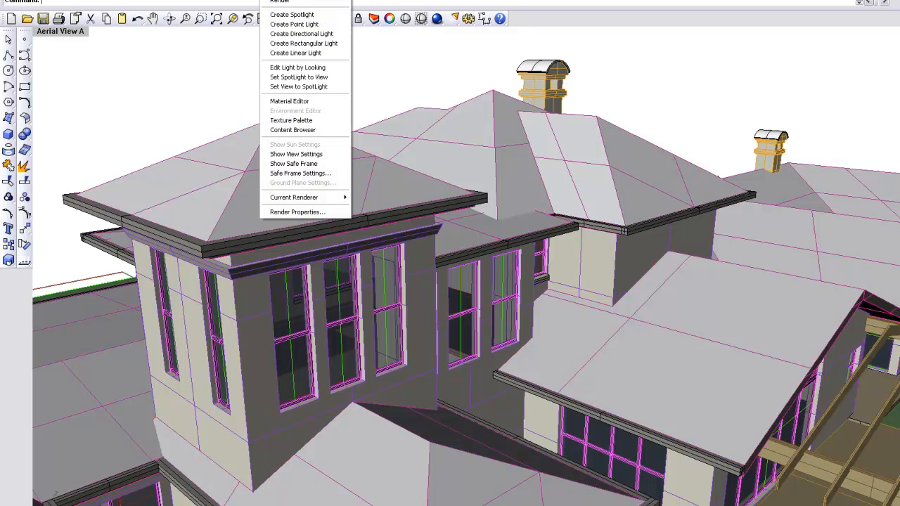
{"action": "mouse_move", "coordinate": [298, 197]}
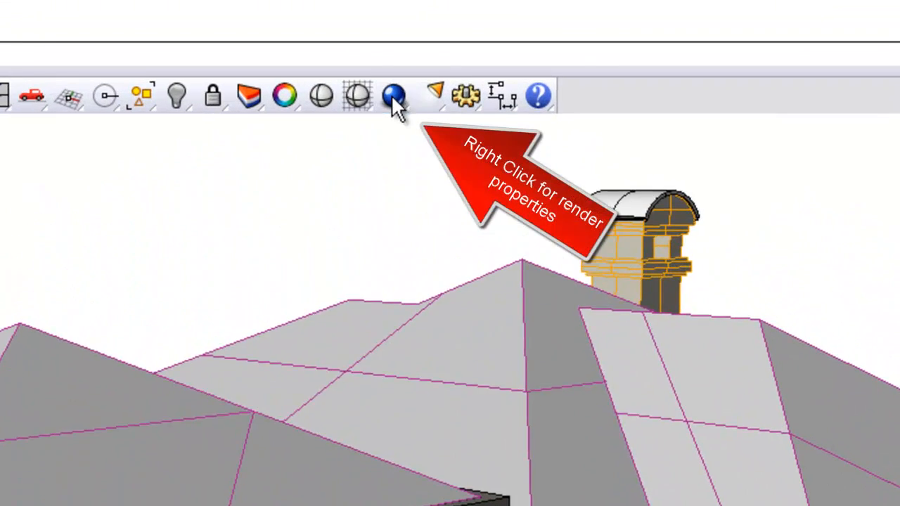
Run a full Rhino Render of the house without surface edges in a render window.
{"action": "right_click", "coordinate": [393, 96]}
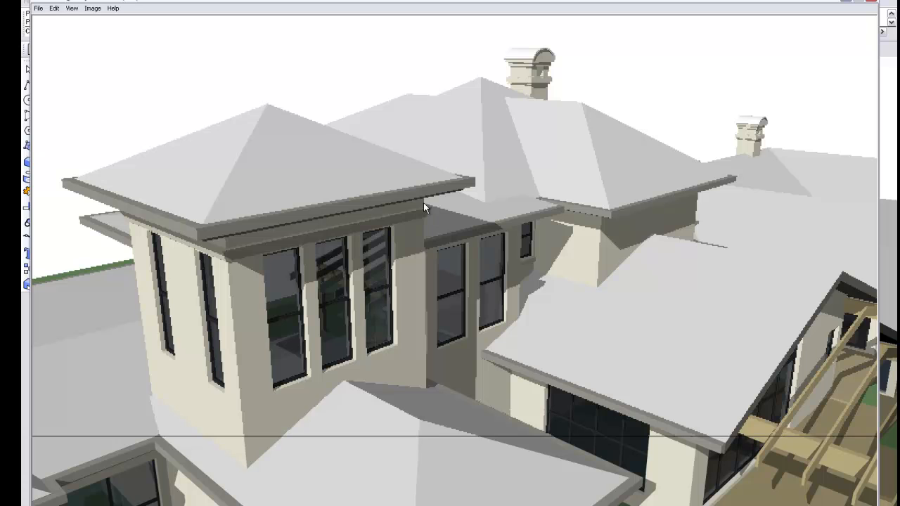
{"action": "mouse_move", "coordinate": [394, 314]}
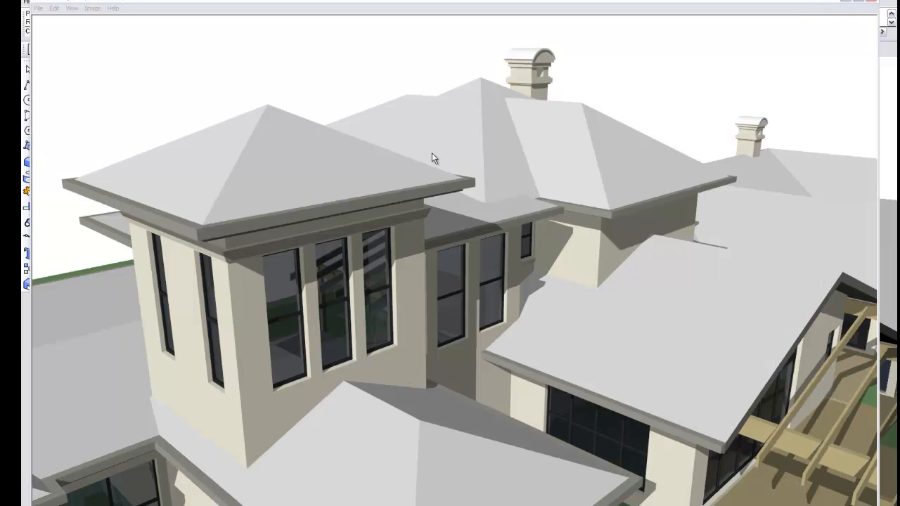
{"action": "mouse_move", "coordinate": [295, 371]}
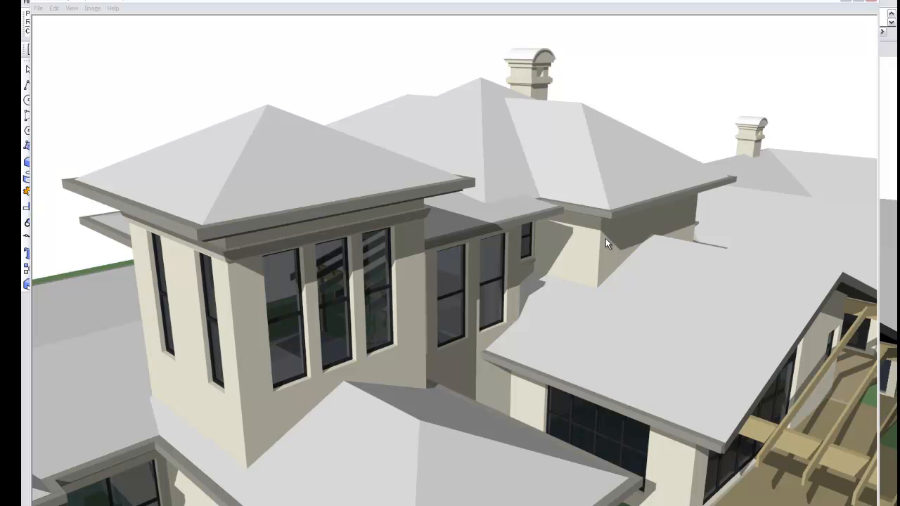
{"action": "mouse_move", "coordinate": [639, 180]}
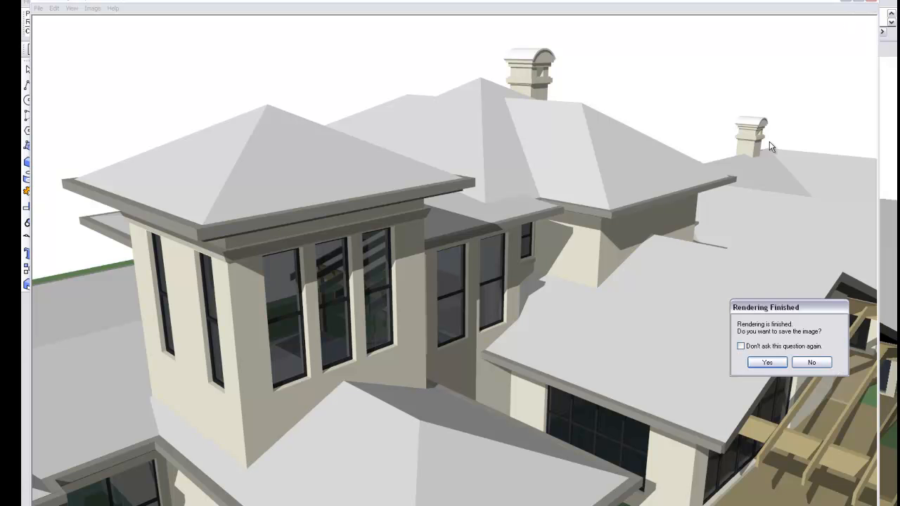
Dismiss the Rendering Finished prompt without saving and return to the shaded viewport.
{"action": "left_click", "coordinate": [811, 362]}
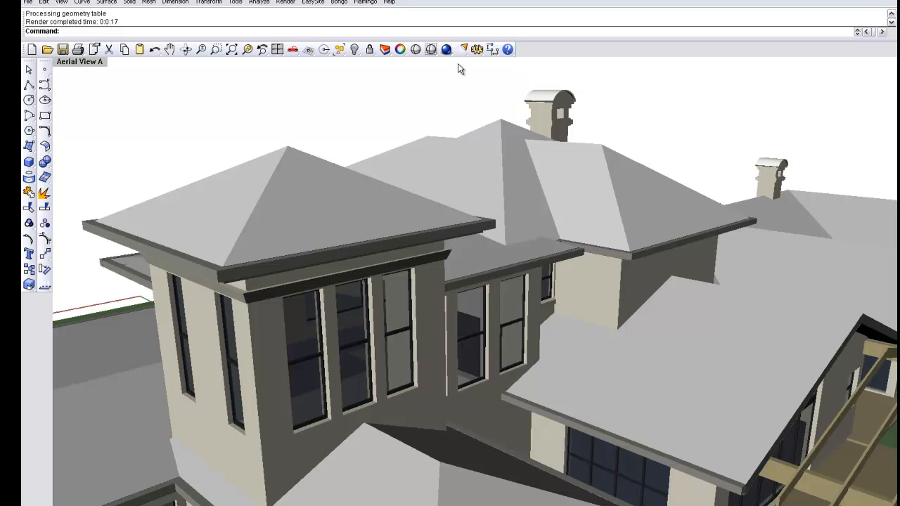
Review the document's render resolution (active view, viewport pixels) and bring up the Render choices.
{"action": "left_click", "coordinate": [446, 50]}
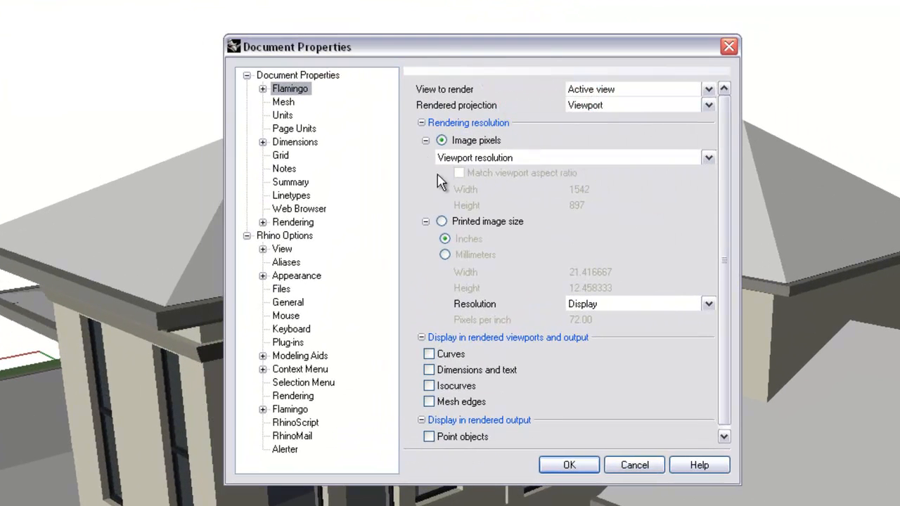
{"action": "mouse_move", "coordinate": [506, 115]}
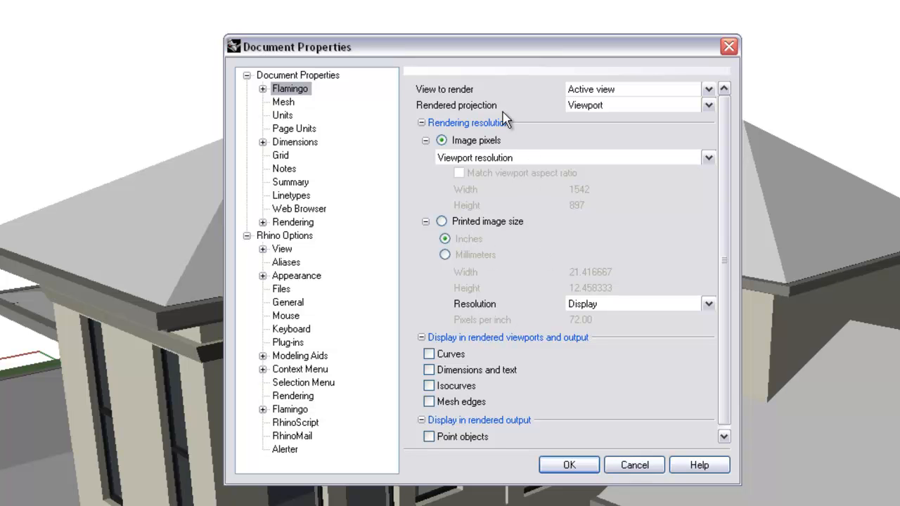
{"action": "mouse_move", "coordinate": [621, 461]}
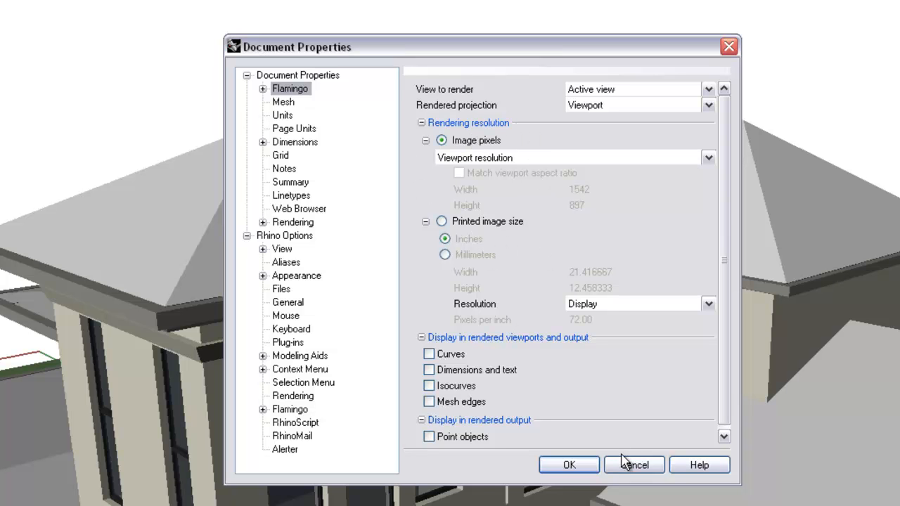
{"action": "left_click", "coordinate": [568, 464]}
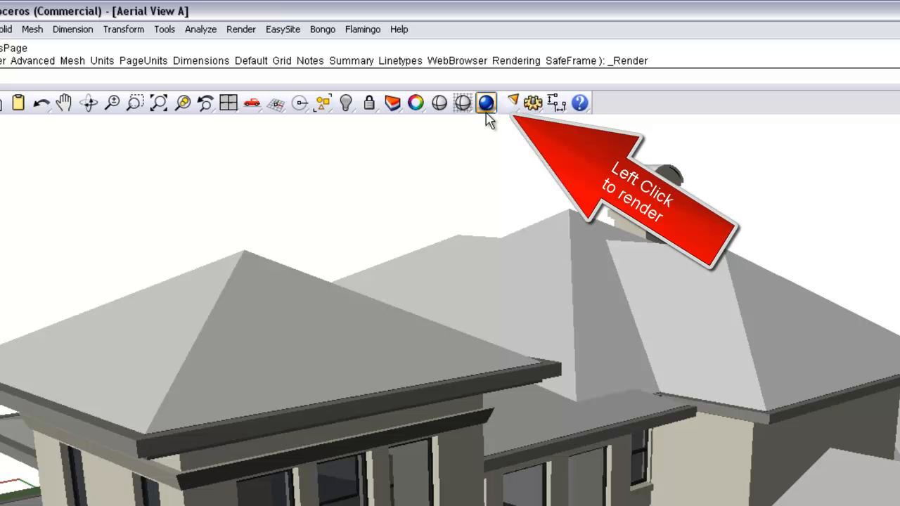
{"action": "left_click", "coordinate": [487, 104]}
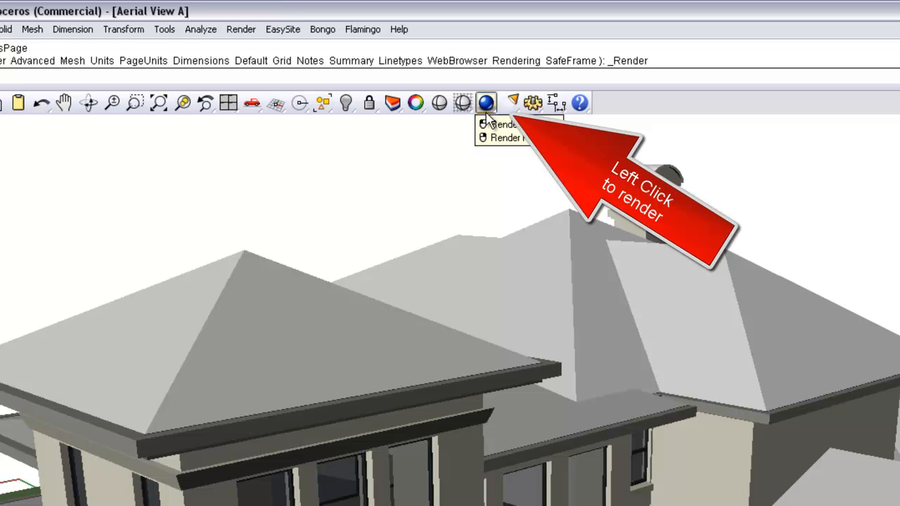